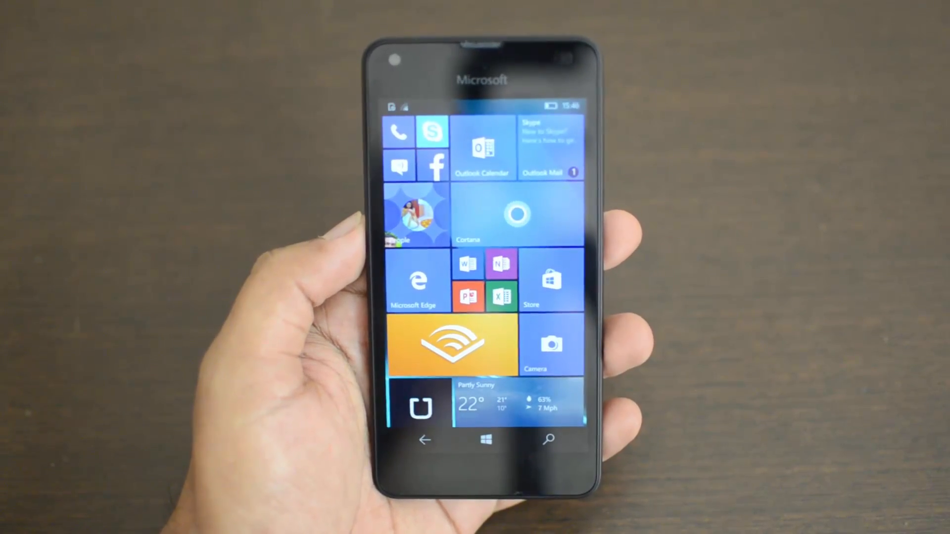
Scroll the Start screen toward the app list to reach Settings.
scroll("down", 3)
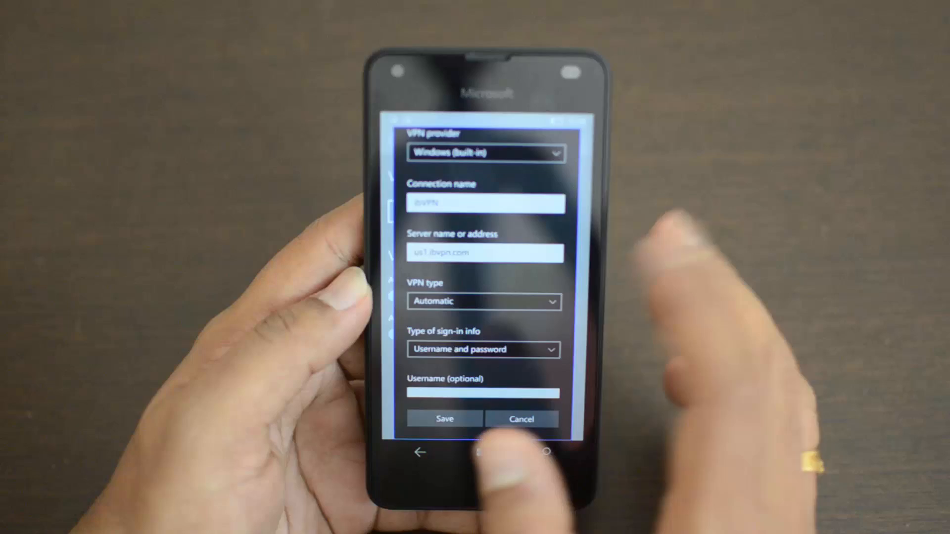
Choose the Automatic VPN type with username-and-password sign-in for the connection.
left_click(484, 301)
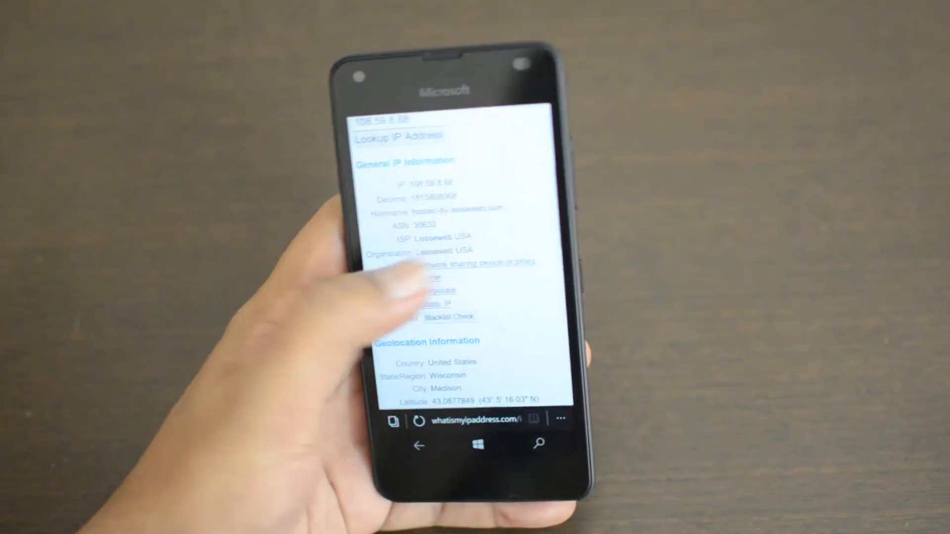
Scroll the IP lookup page to the Geolocation Information showing Madison, Wisconsin, United States.
scroll("down", 3)
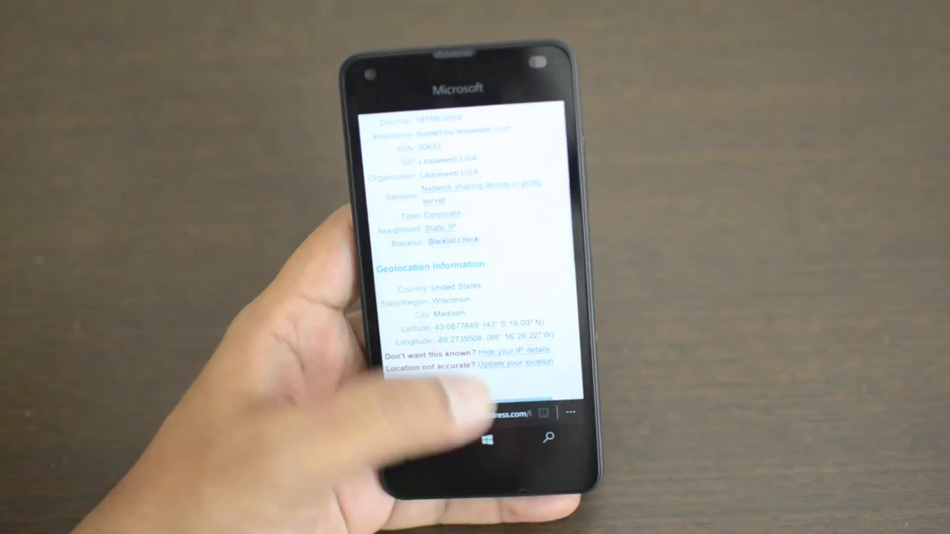